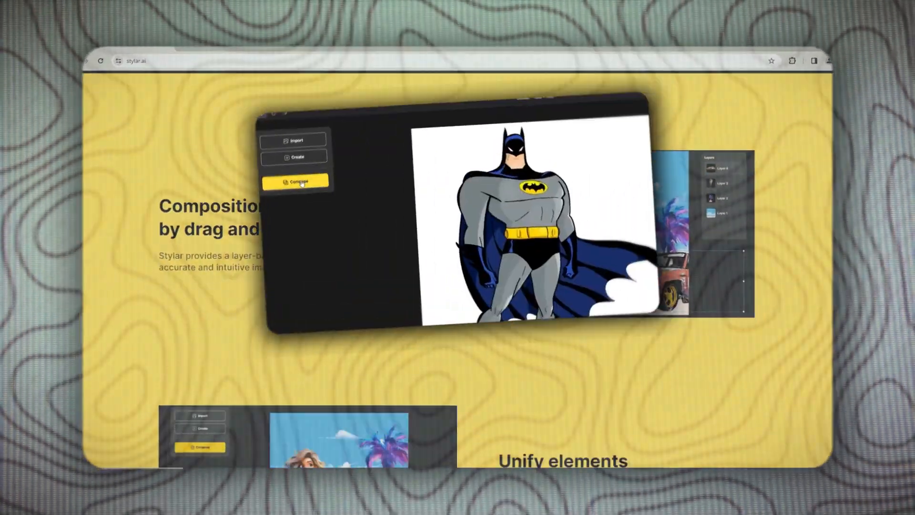
Browse the style gallery down to the Everything Kawaii 3D cartoon style
left_click(298, 180)
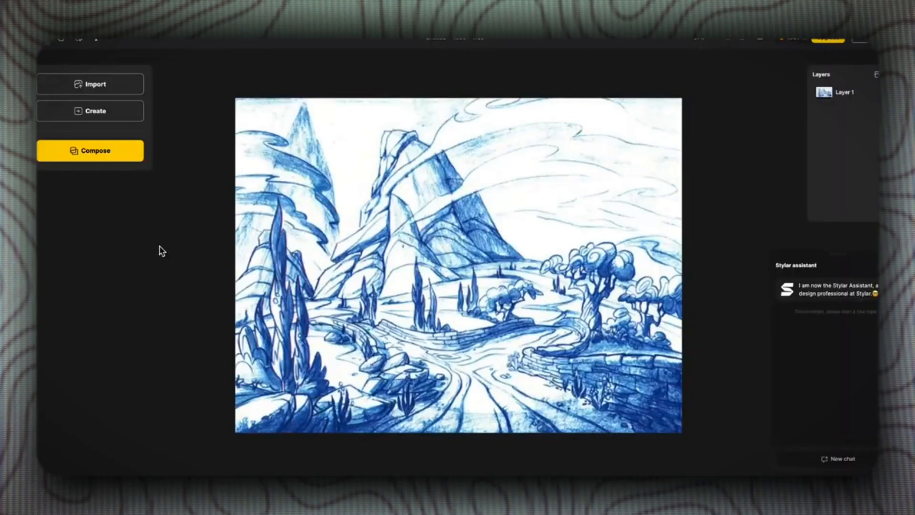
left_click(90, 151)
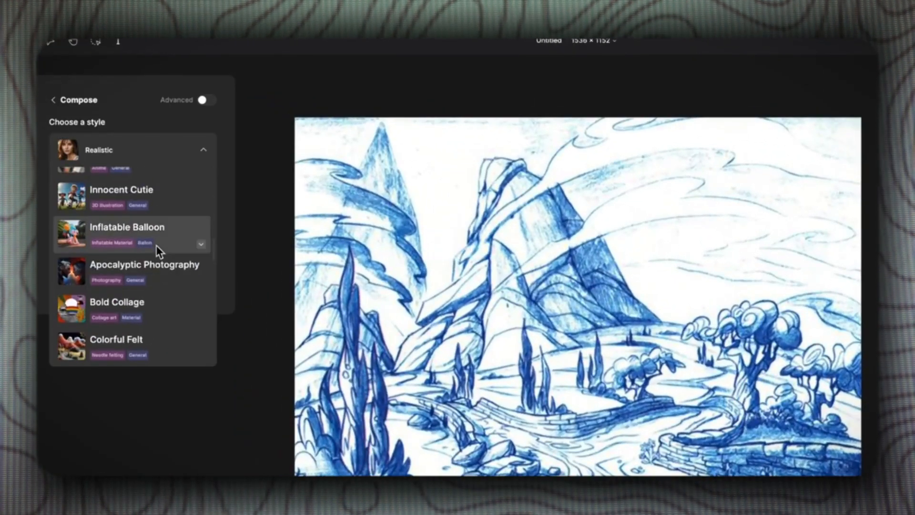
left_click(143, 271)
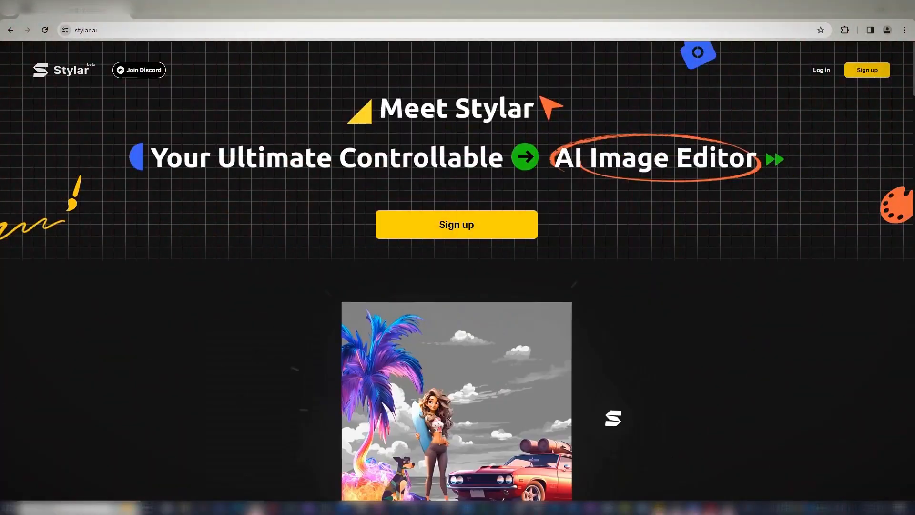
scroll("down", 3)
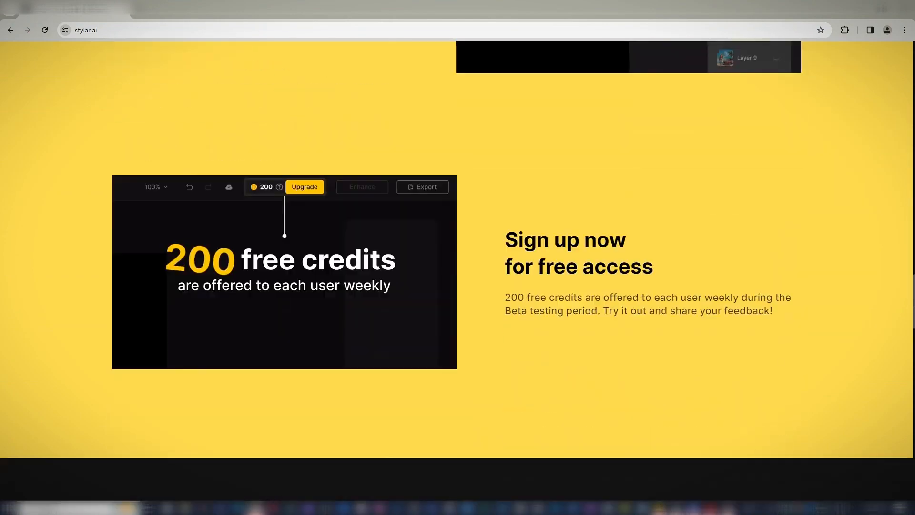
scroll("down", 3)
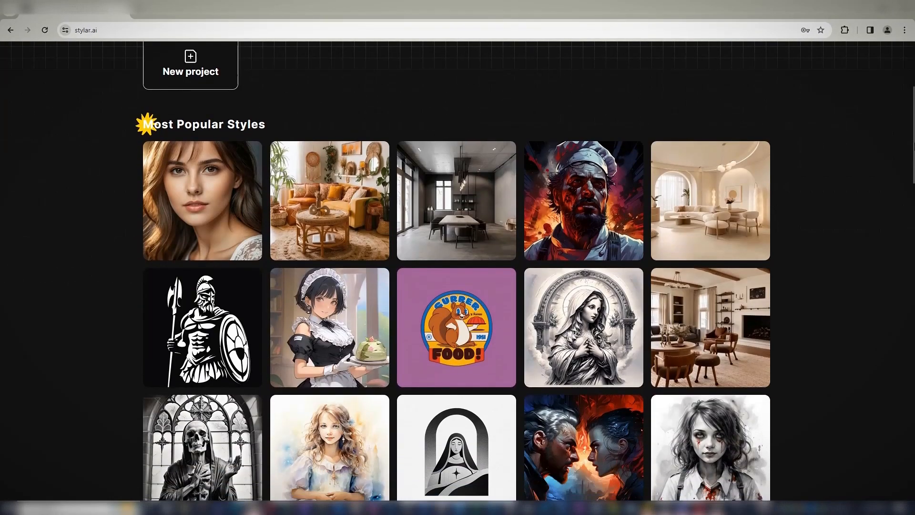
scroll("down", 3)
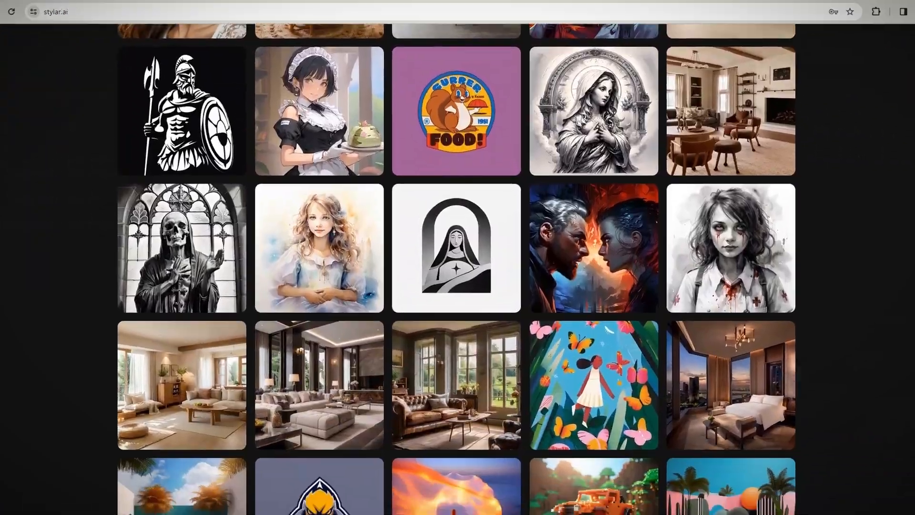
scroll("down", 3)
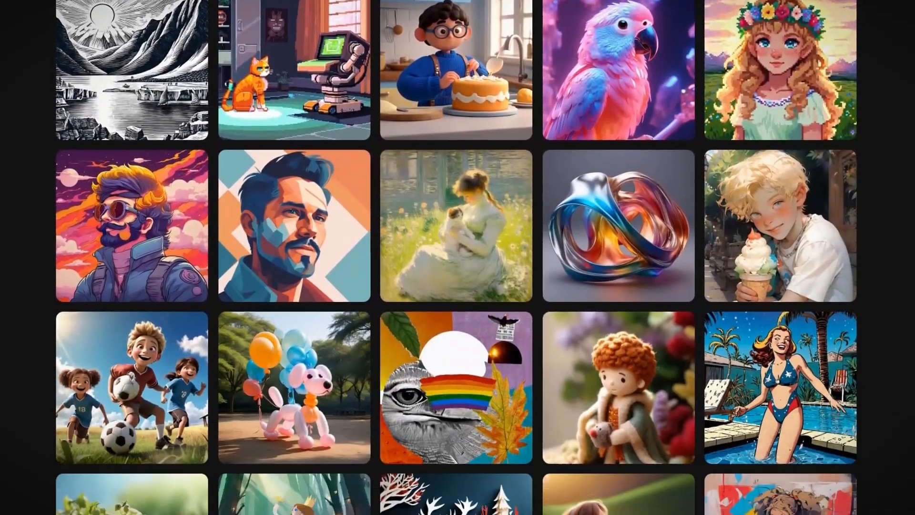
scroll("down", 3)
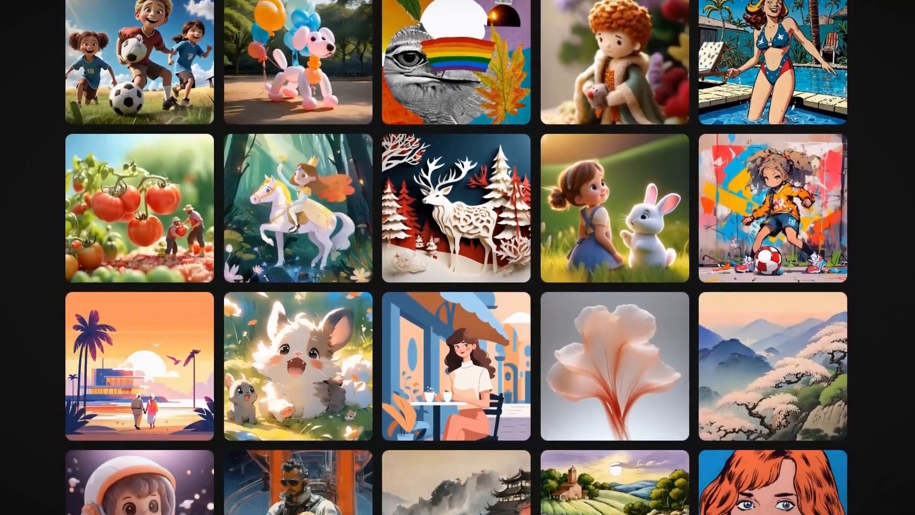
scroll("down", 3)
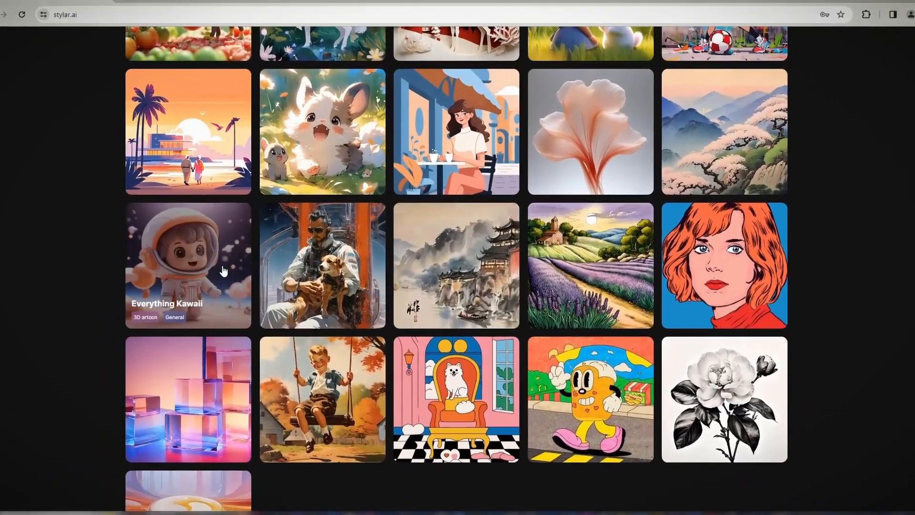
Choose Everything Kawaii and Stylarize with it into a new blank canvas
left_click(188, 268)
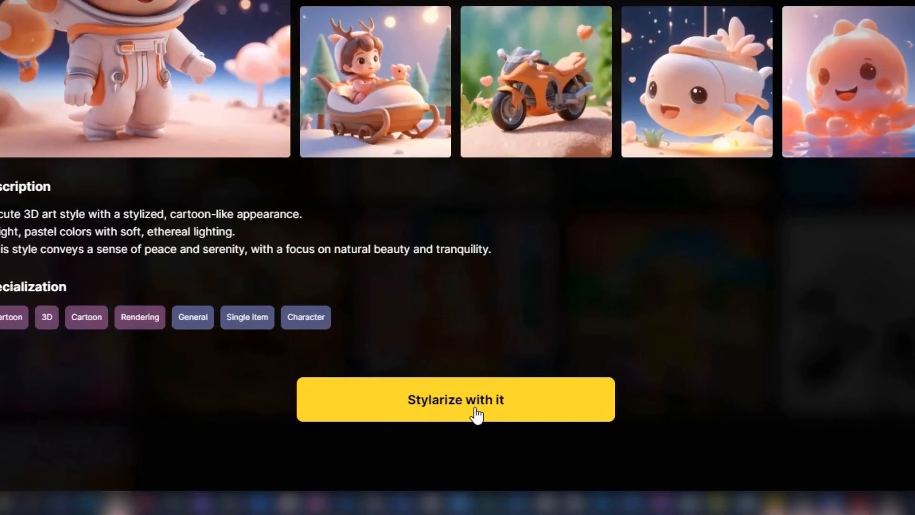
left_click(474, 412)
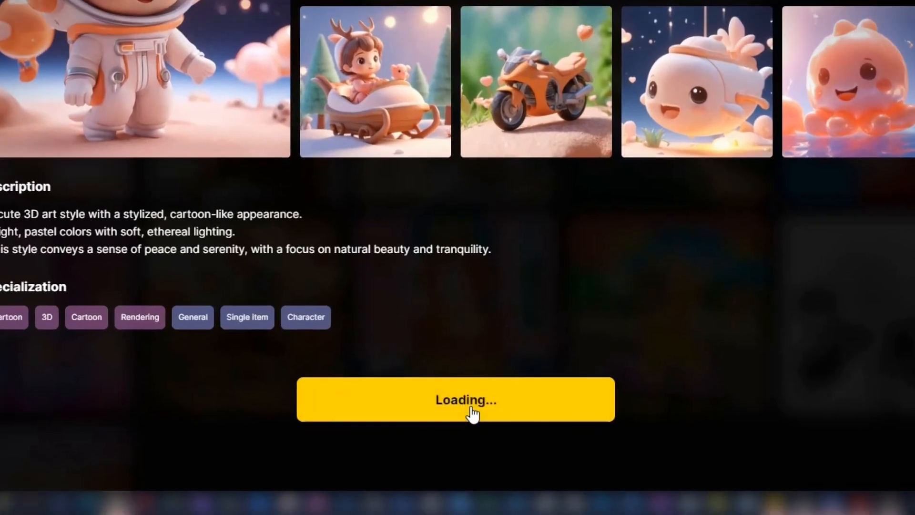
left_click(466, 400)
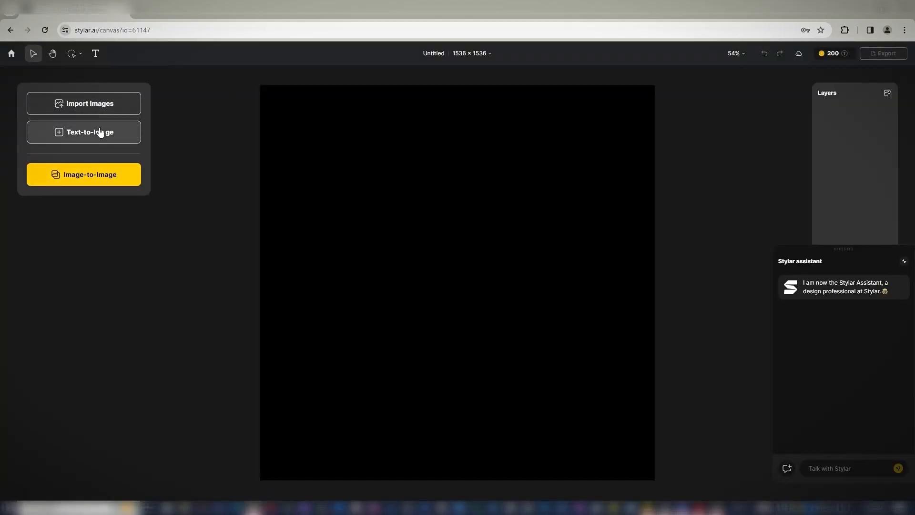
Generate text-to-image results for 'Cute Astronaut Flying With plane orange and gray 8k'
left_click(90, 132)
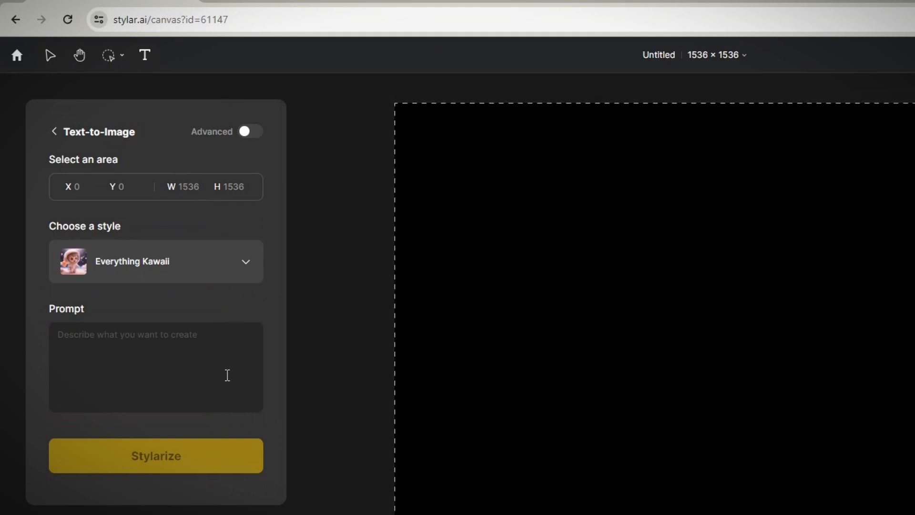
mouse_move(124, 339)
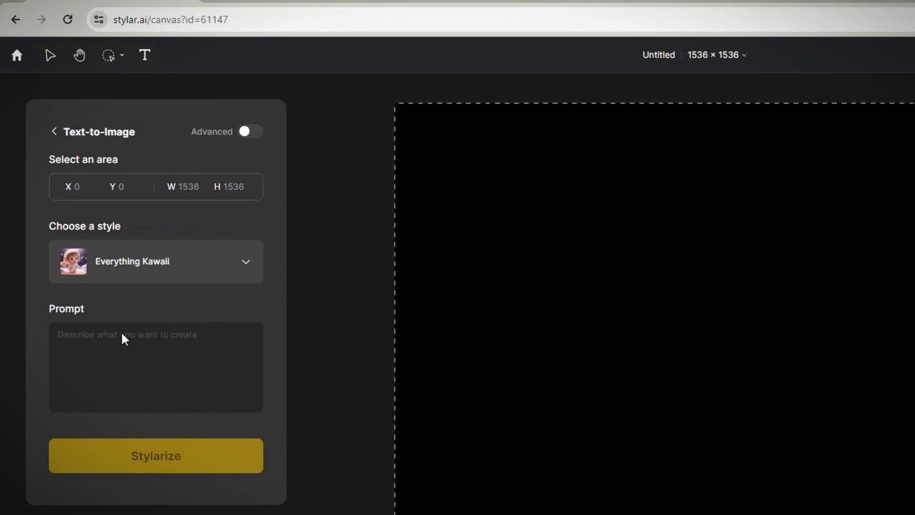
type("Cute Astronaut Flying With plane orange and gray 8k")
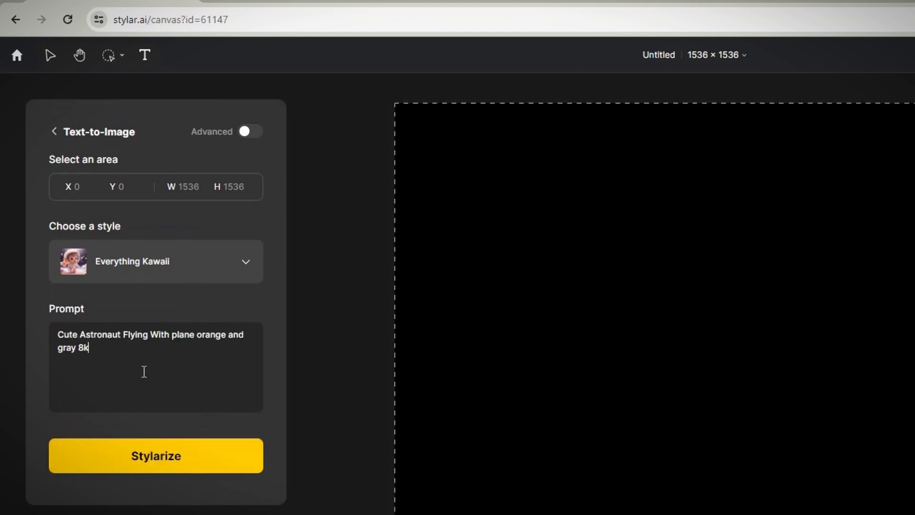
left_click(155, 456)
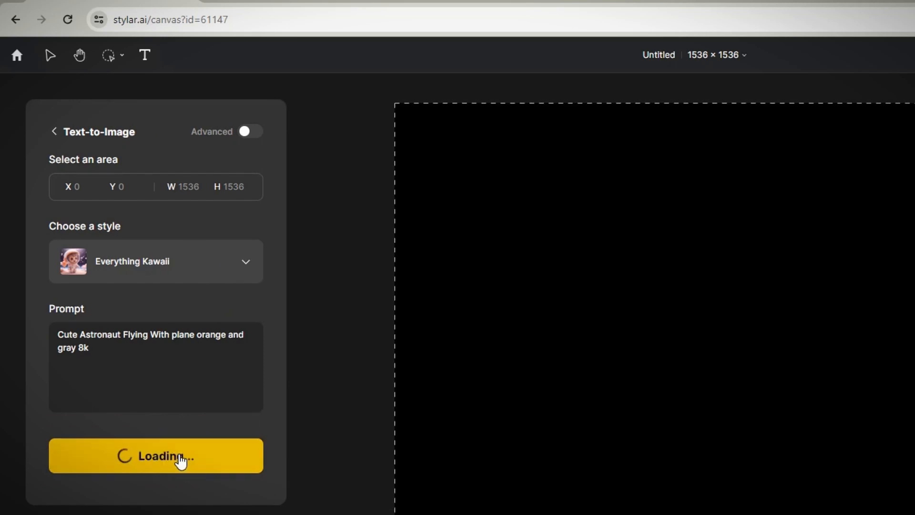
mouse_move(350, 210)
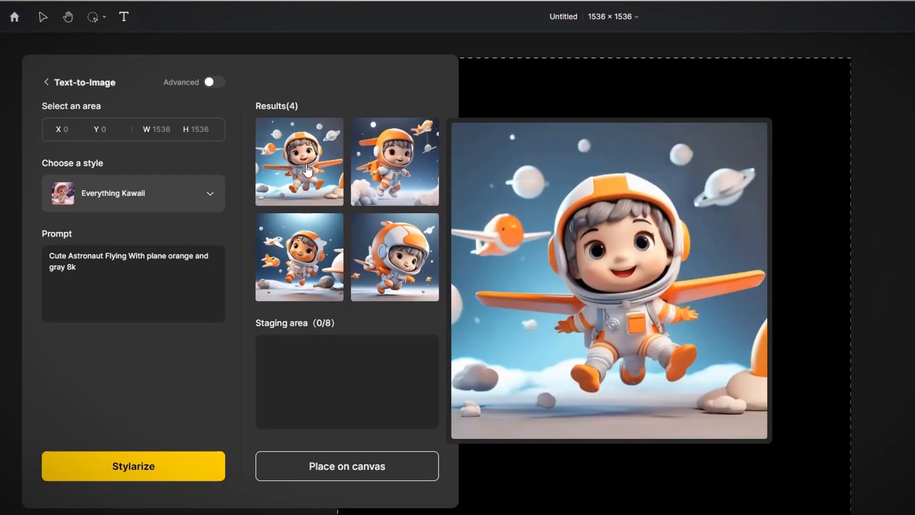
Add three of the generated astronaut results to the staging area
left_click(400, 263)
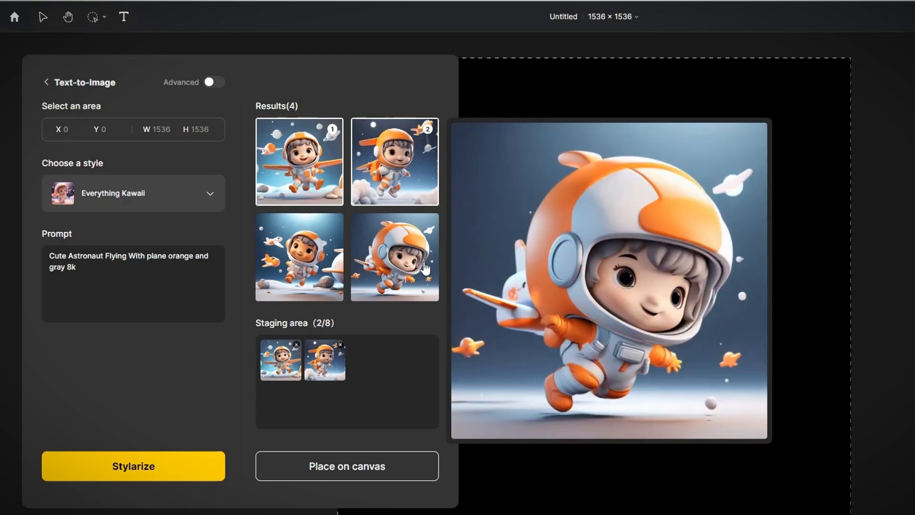
left_click(299, 256)
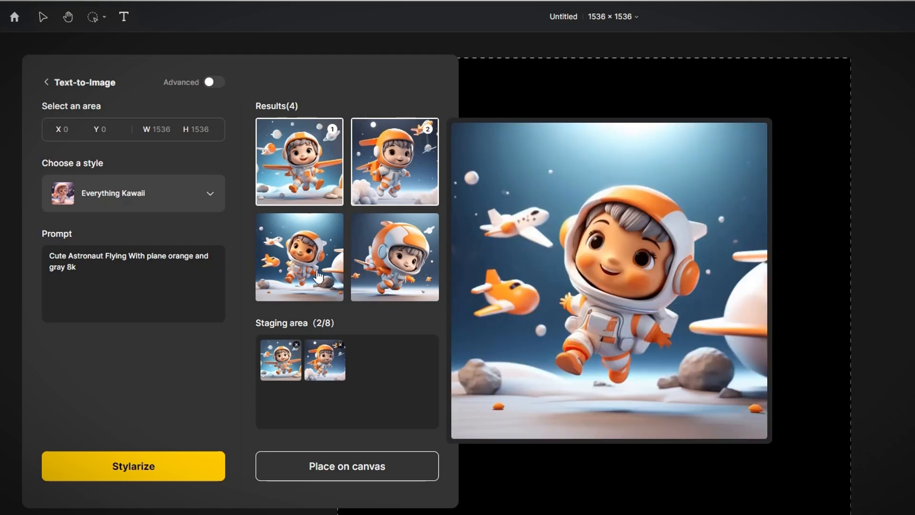
left_click(346, 465)
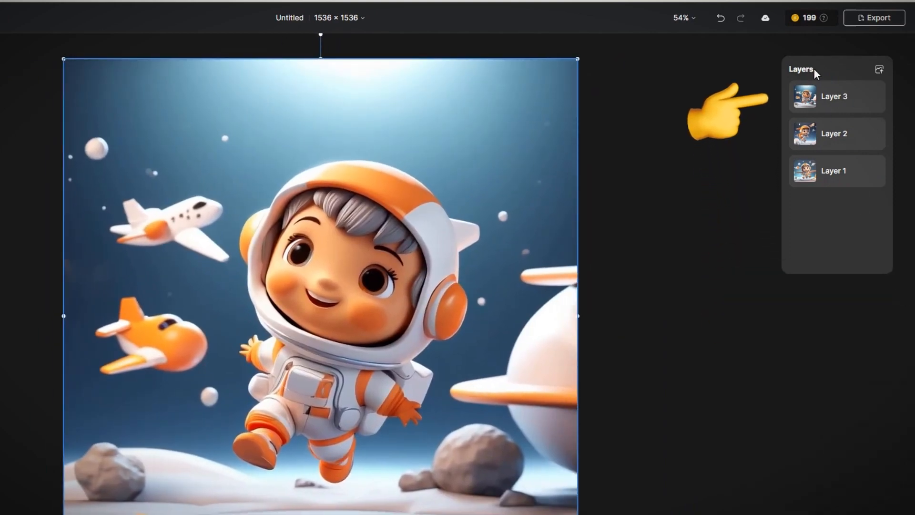
Fit the whole astronaut image to screen and toggle Layer 3's visibility
left_click(684, 17)
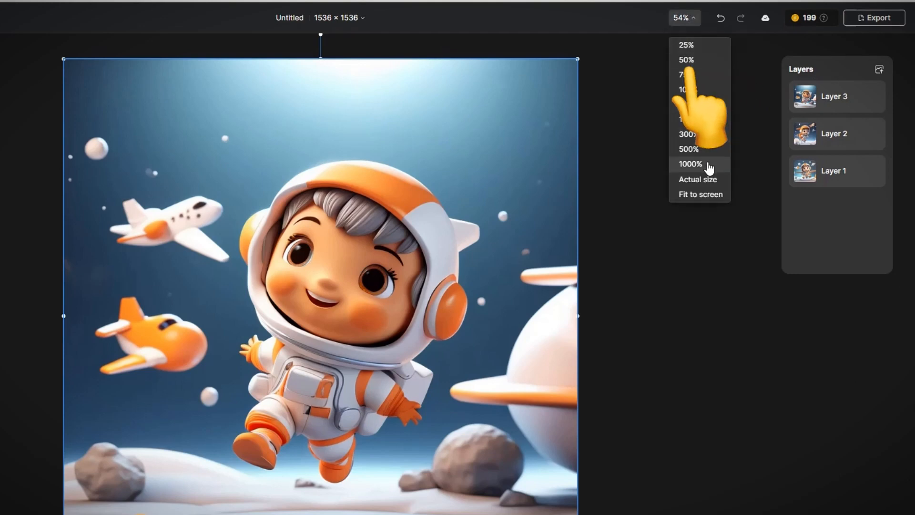
left_click(683, 149)
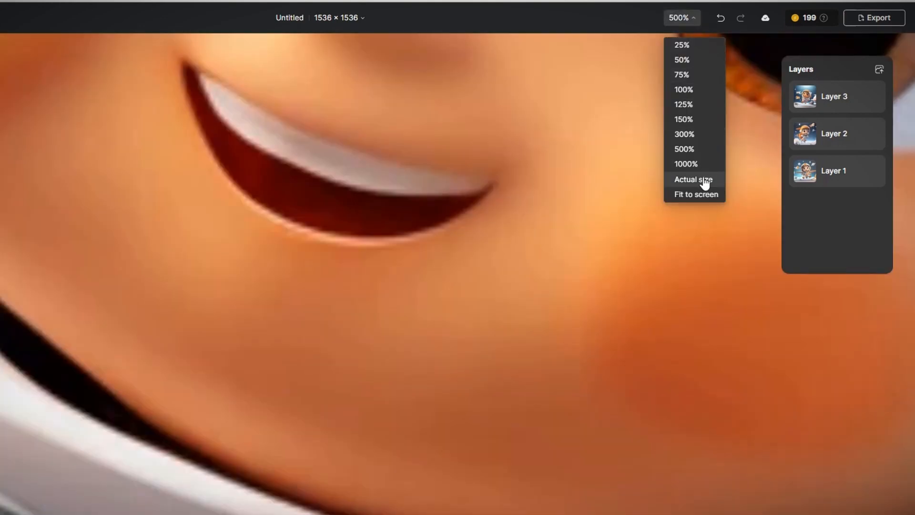
left_click(694, 194)
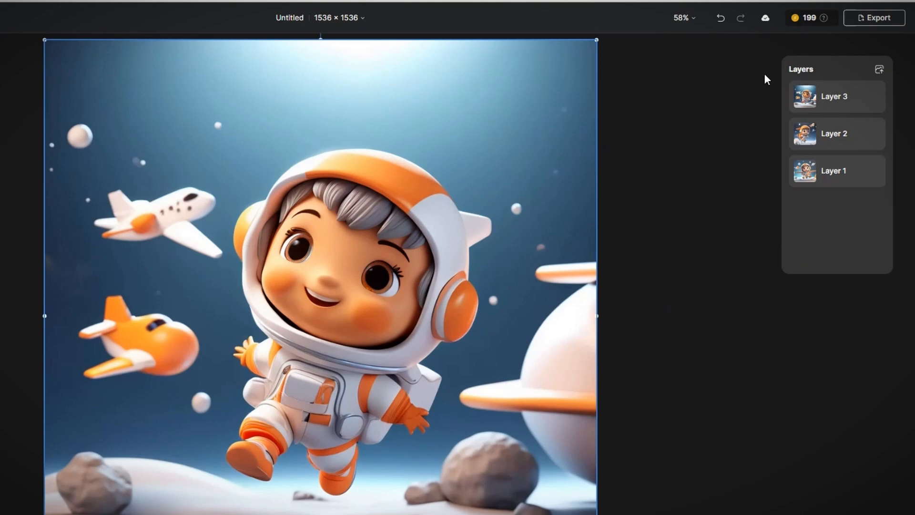
mouse_move(810, 29)
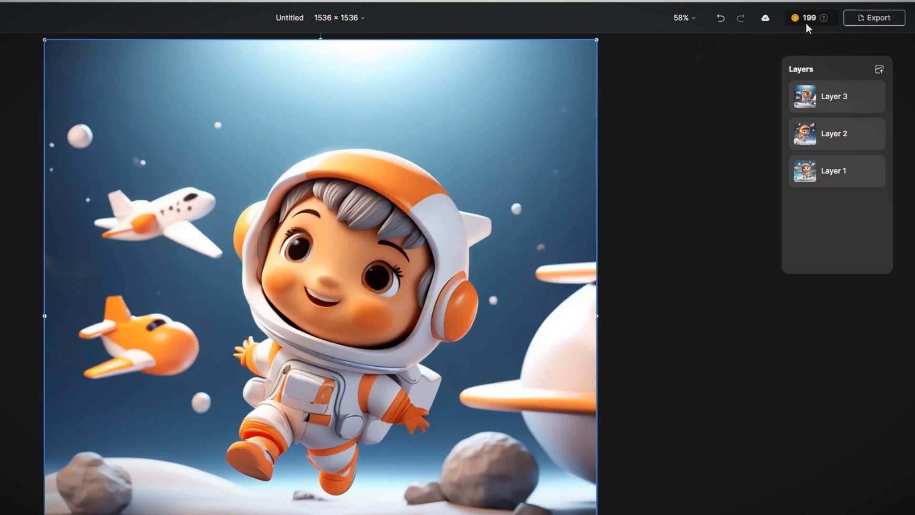
mouse_move(802, 30)
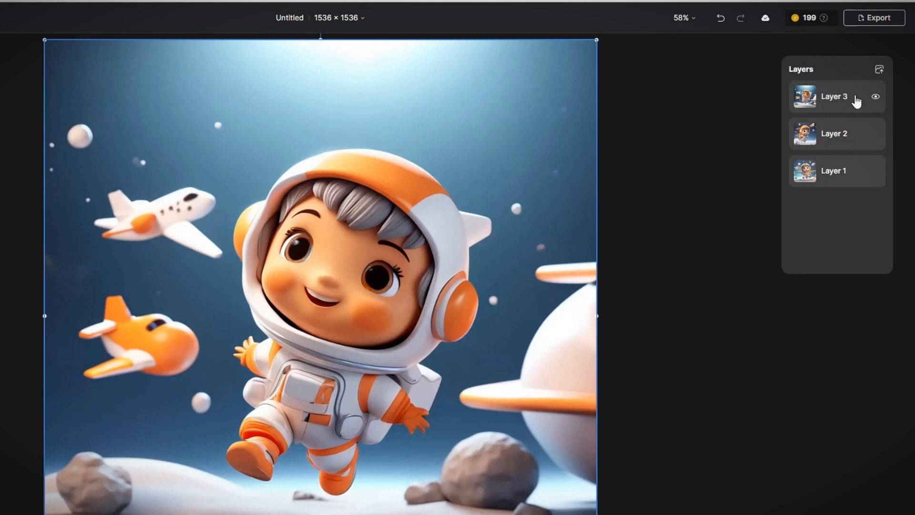
left_click(875, 96)
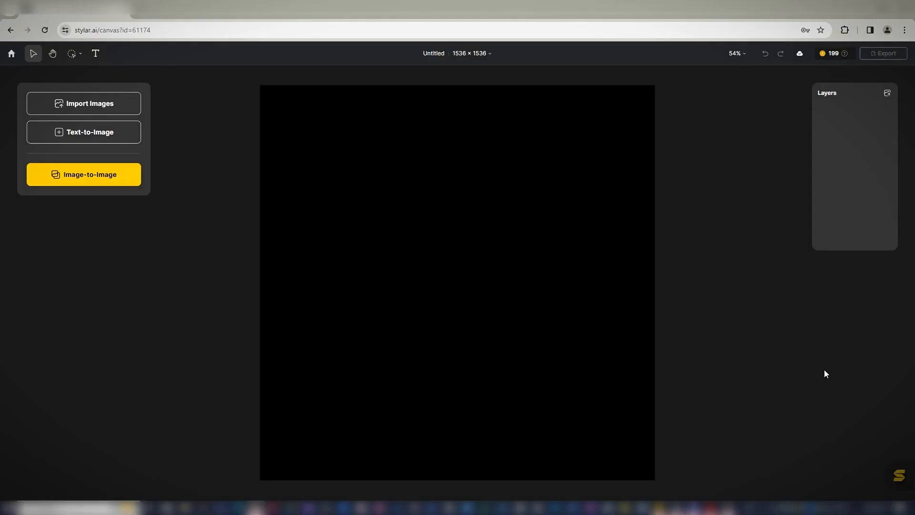
Rename the canvas 'Project 1' with a 4:3 (1536×1152) size and apply it
left_click(83, 132)
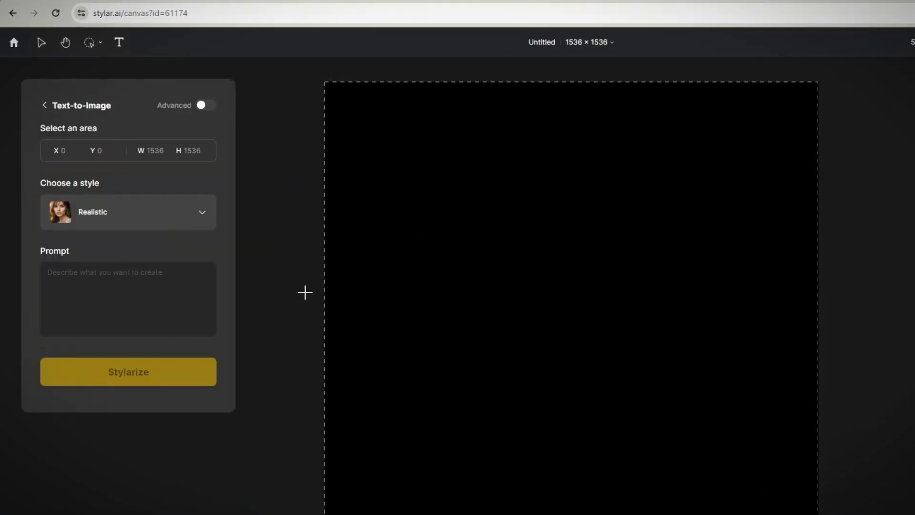
mouse_move(181, 221)
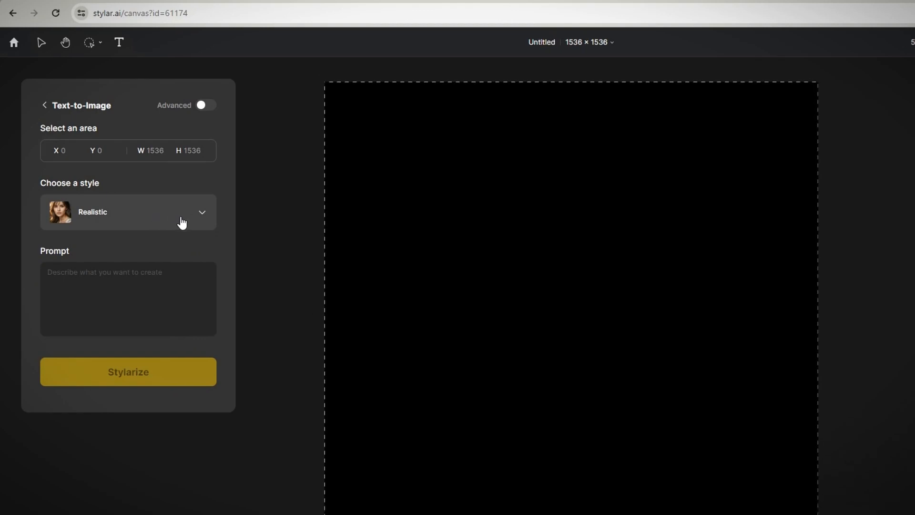
mouse_move(195, 220)
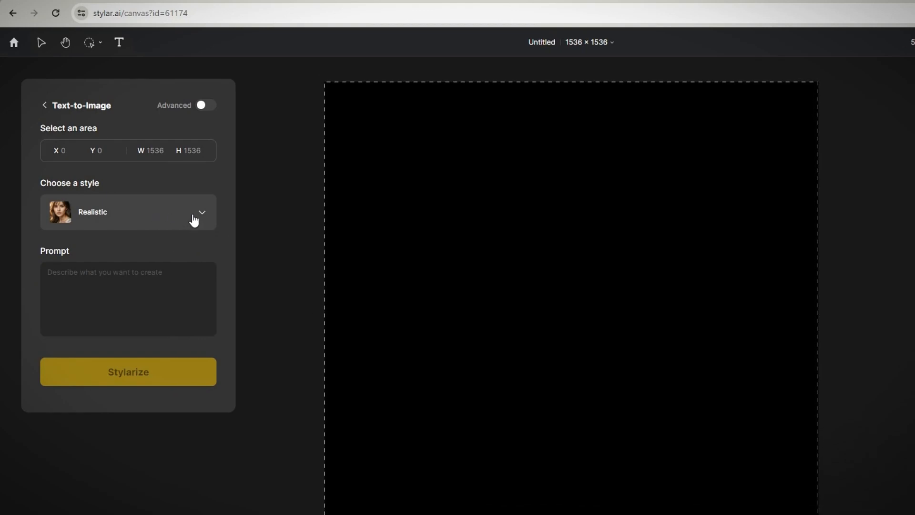
left_click(584, 42)
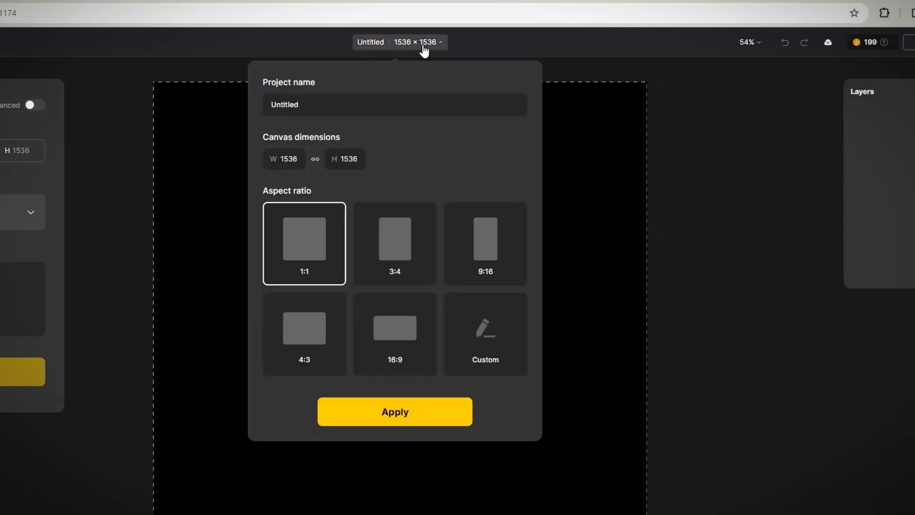
left_click(304, 334)
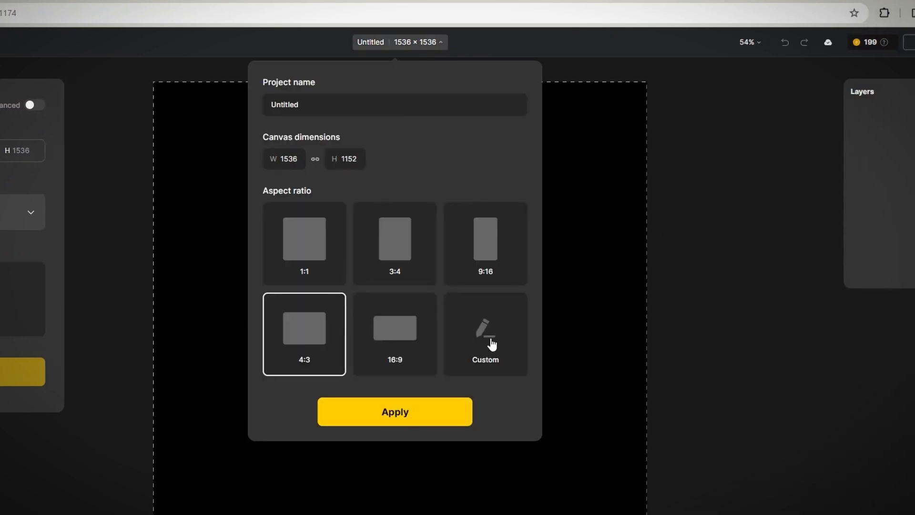
type("Project 1")
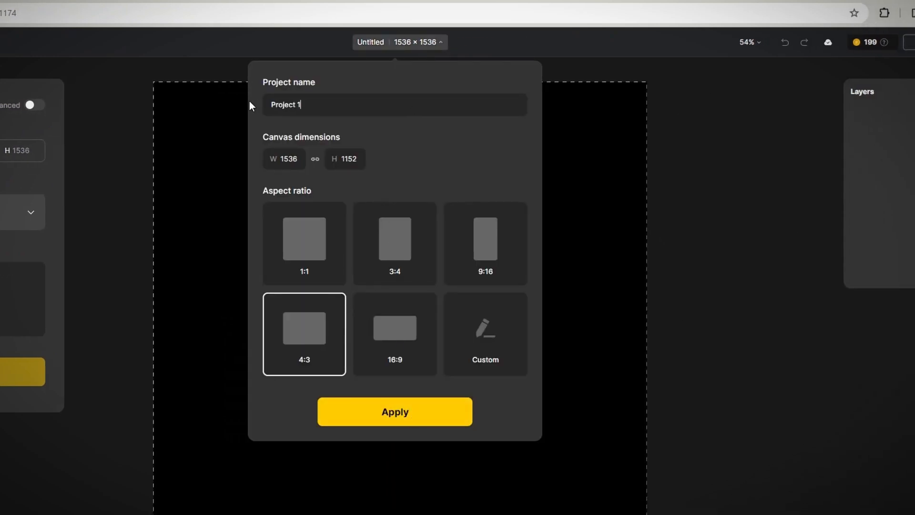
left_click(394, 411)
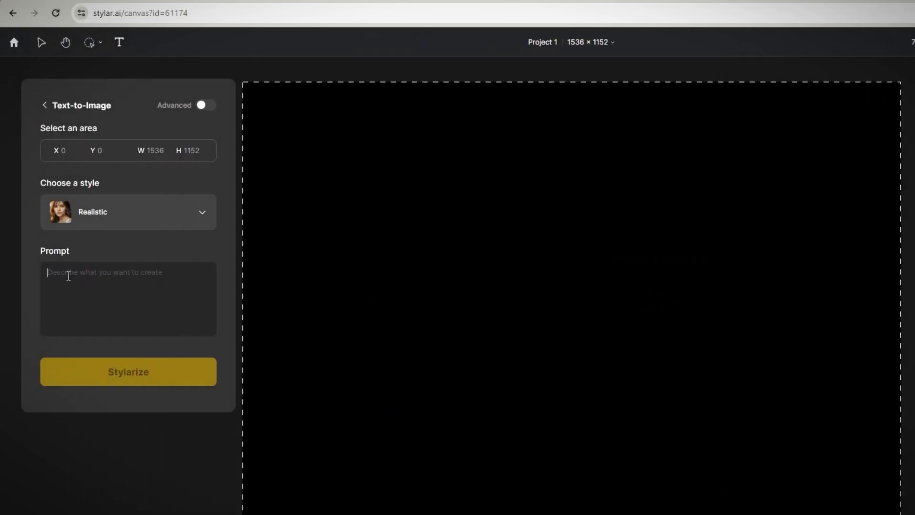
Stage the first female pirate result and place it on the canvas
left_click(128, 372)
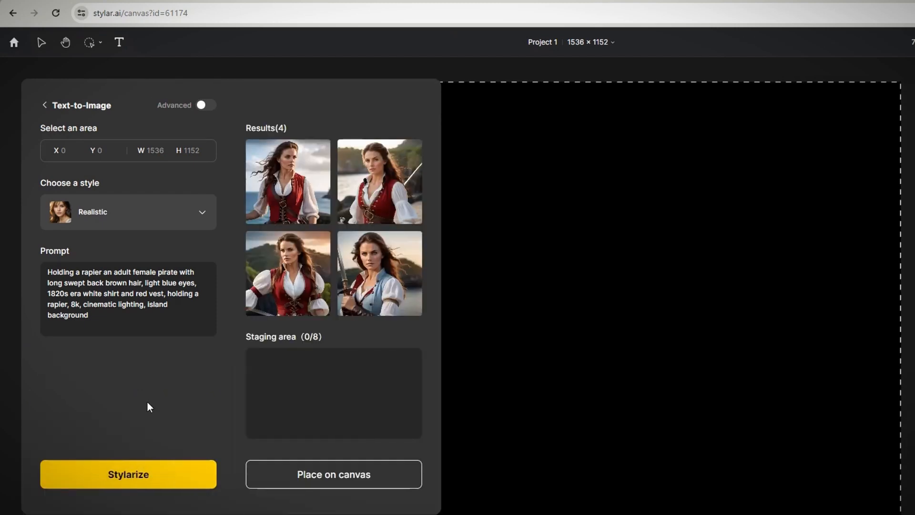
left_click(287, 180)
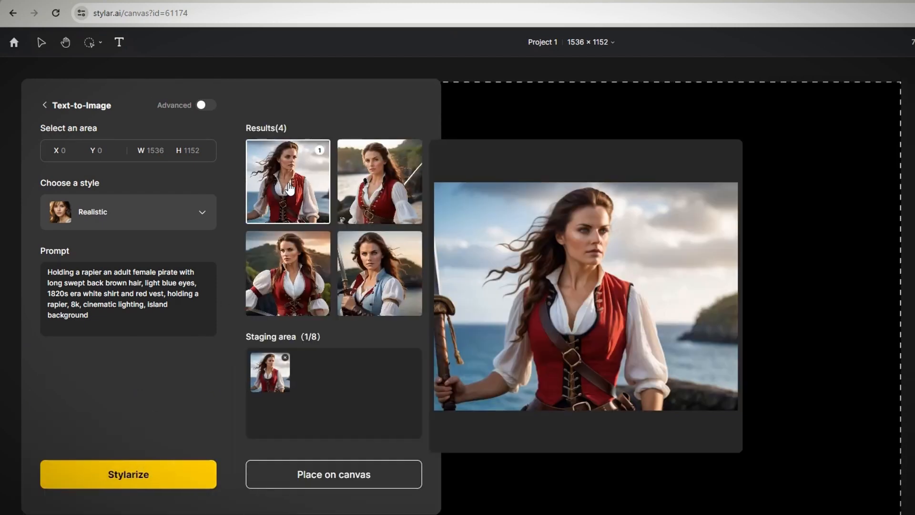
left_click(374, 277)
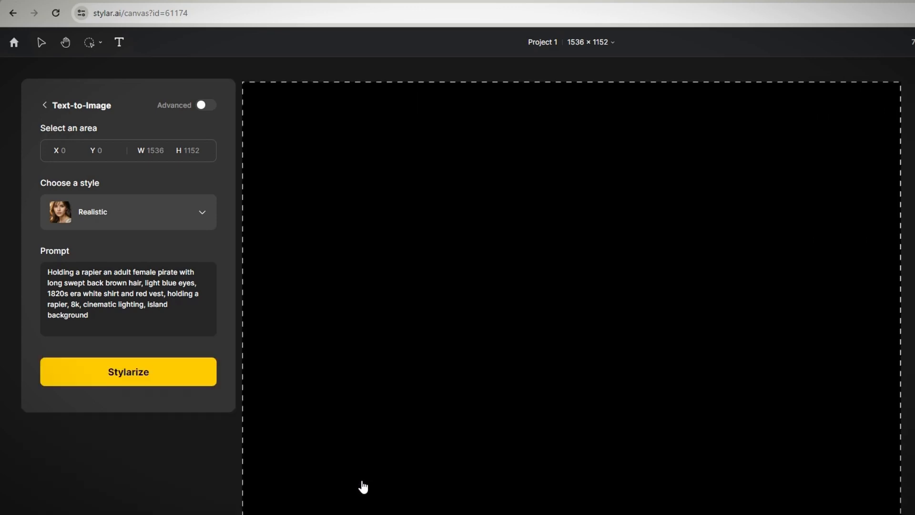
Hide the blue-vest pirate on Layer 3 so the red-vest pirate shows
left_click(128, 371)
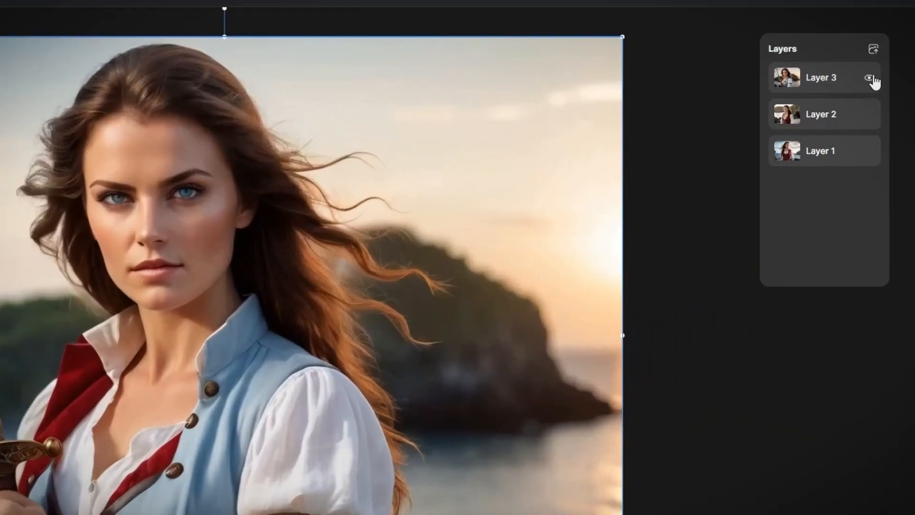
left_click(870, 78)
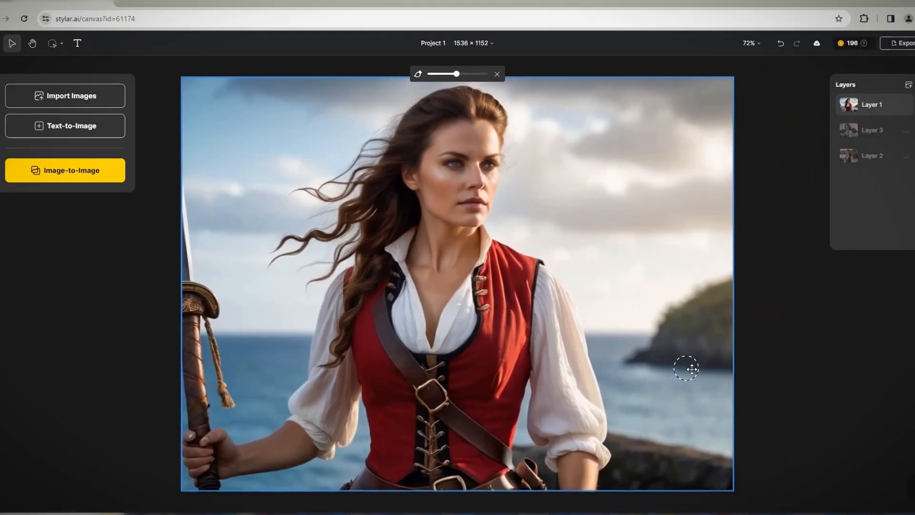
Insert a ship over the marked sea area, keeping the fourth variation
left_click_drag(689, 368, 729, 393)
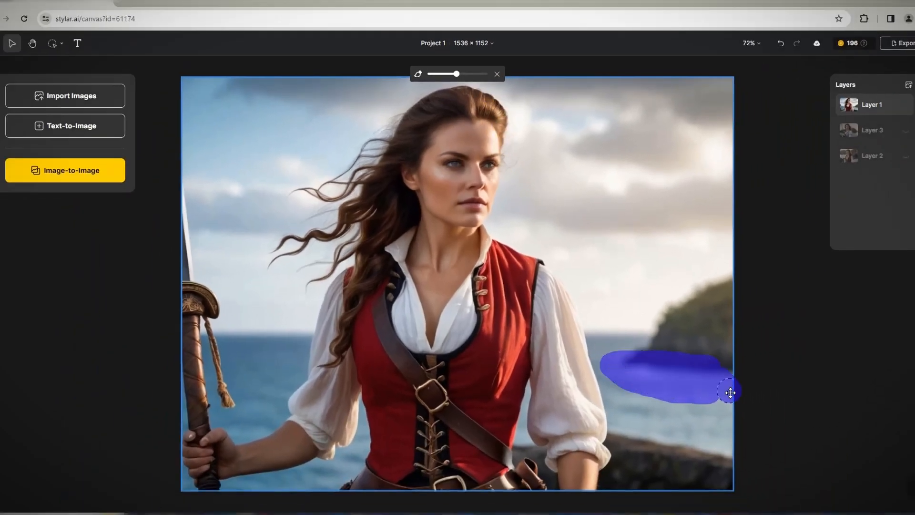
left_click_drag(729, 392, 669, 416)
type("ship")
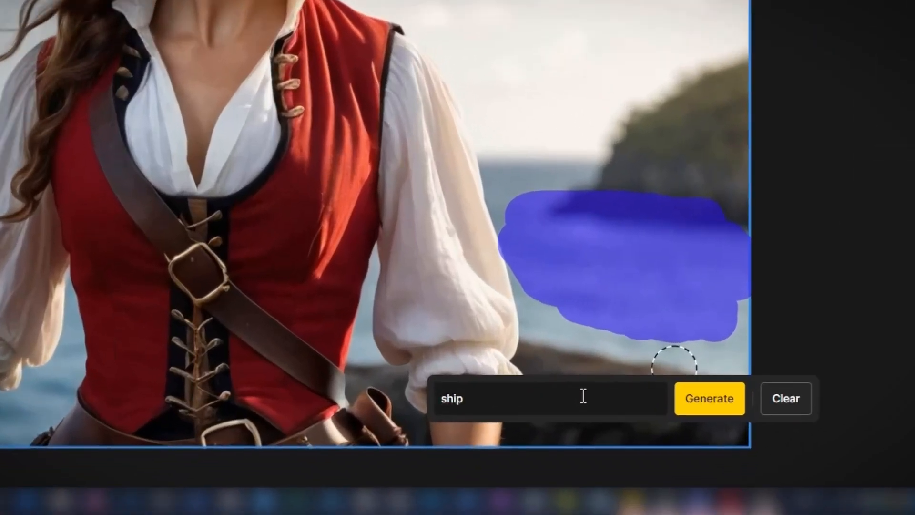
left_click(708, 399)
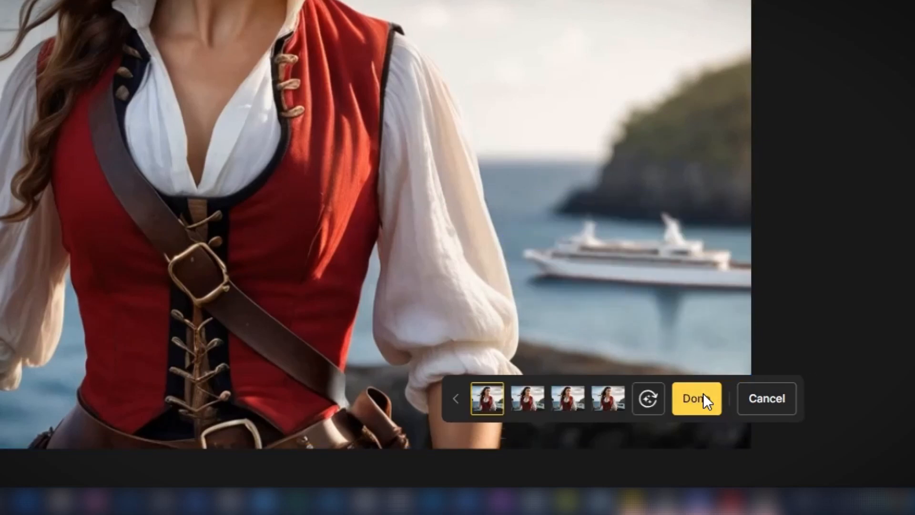
left_click(607, 399)
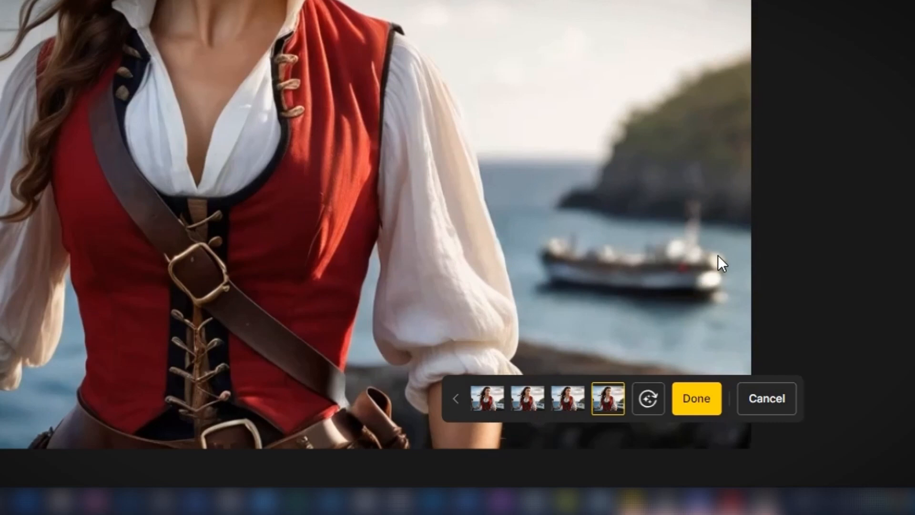
left_click(696, 397)
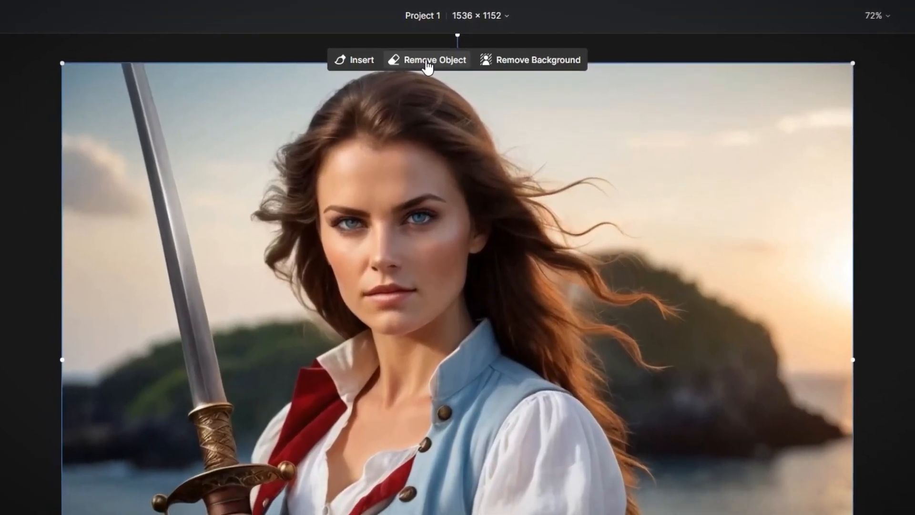
Remove the beach background behind the pirate woman and shrink her cut-out
left_click(430, 60)
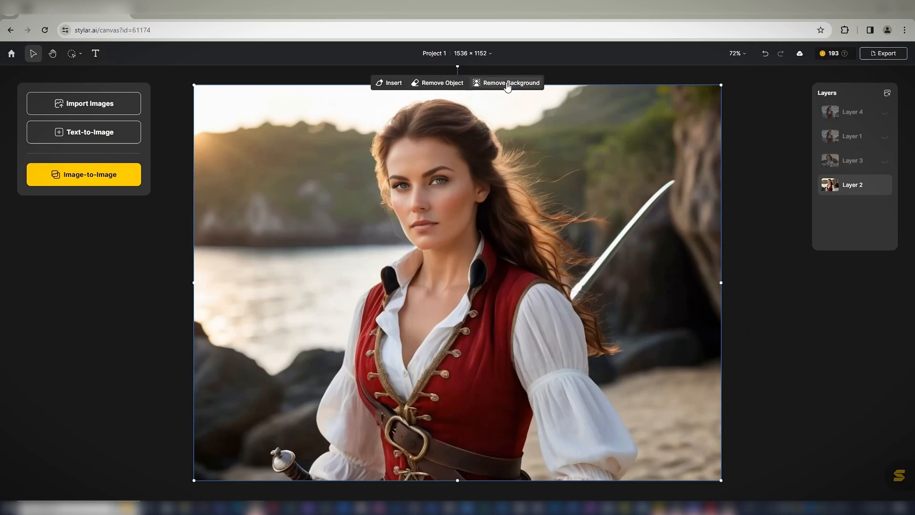
left_click(510, 82)
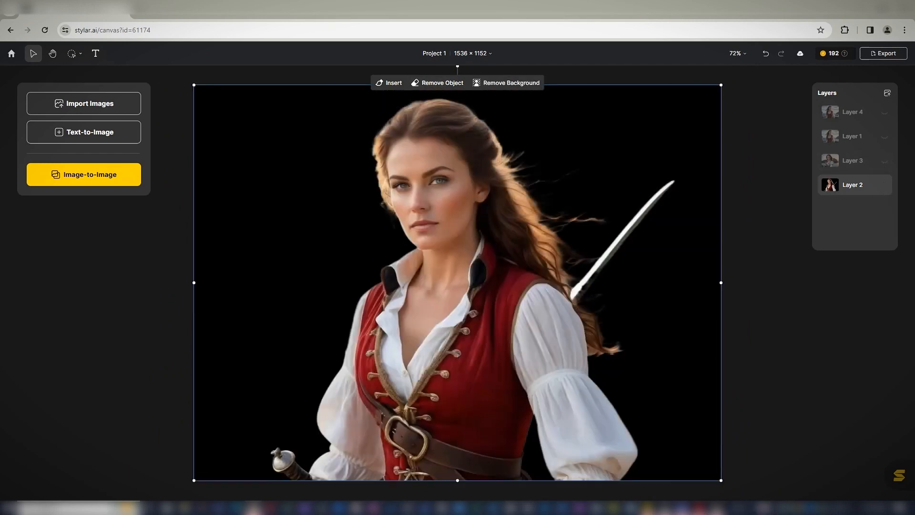
left_click_drag(194, 85, 302, 177)
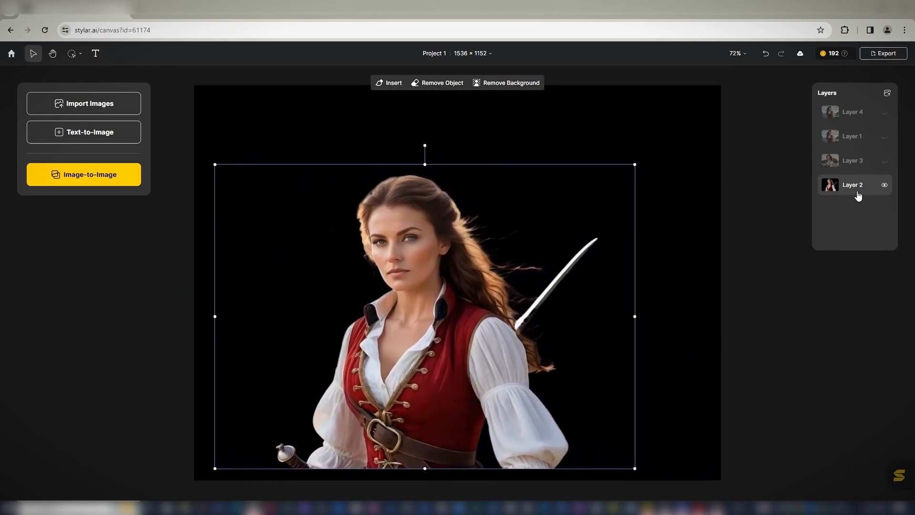
Import the walking soldier photo and generate content over its brushed right side
left_click(84, 103)
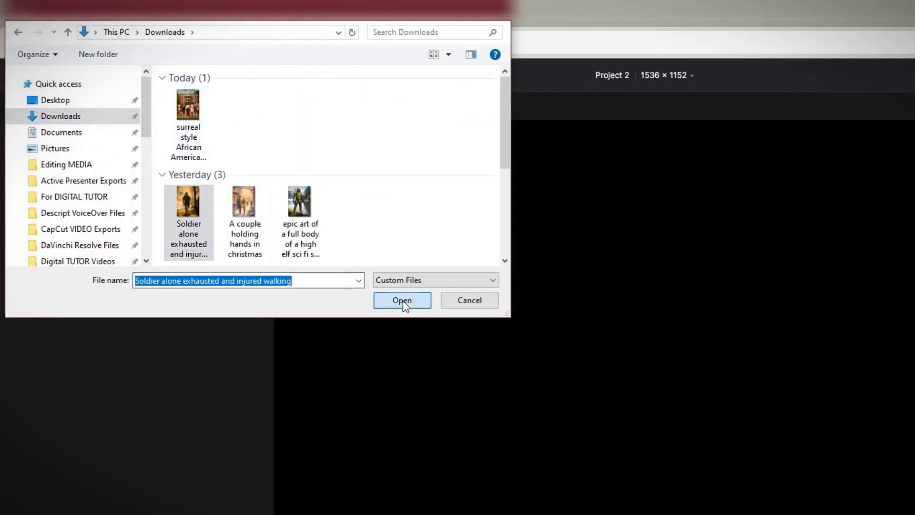
left_click(402, 301)
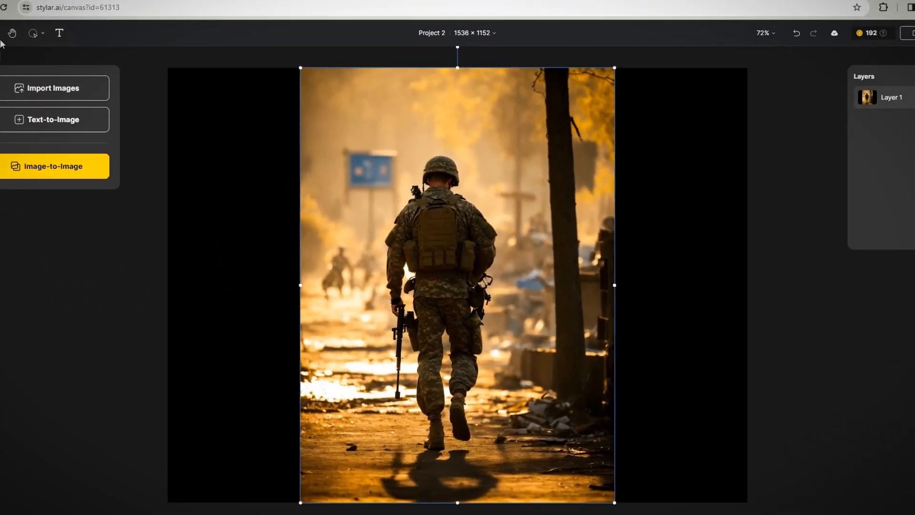
left_click_drag(557, 70, 574, 379)
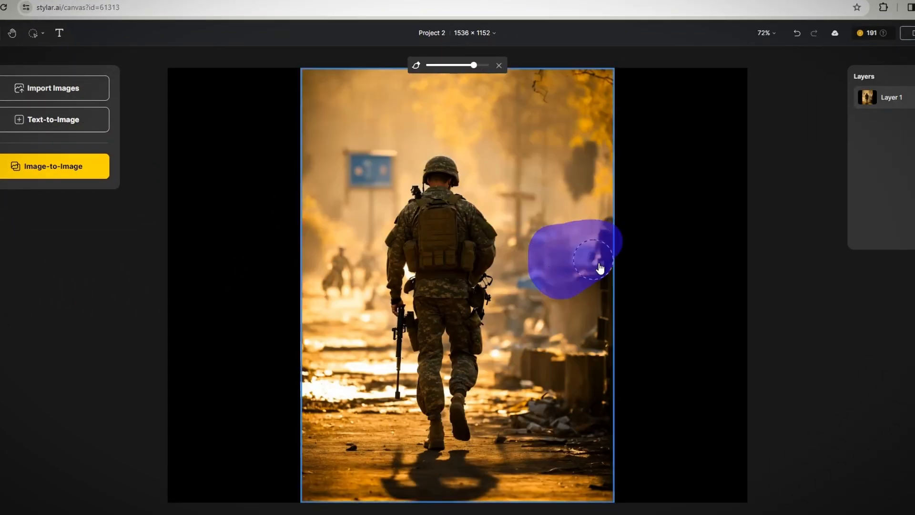
left_click(597, 264)
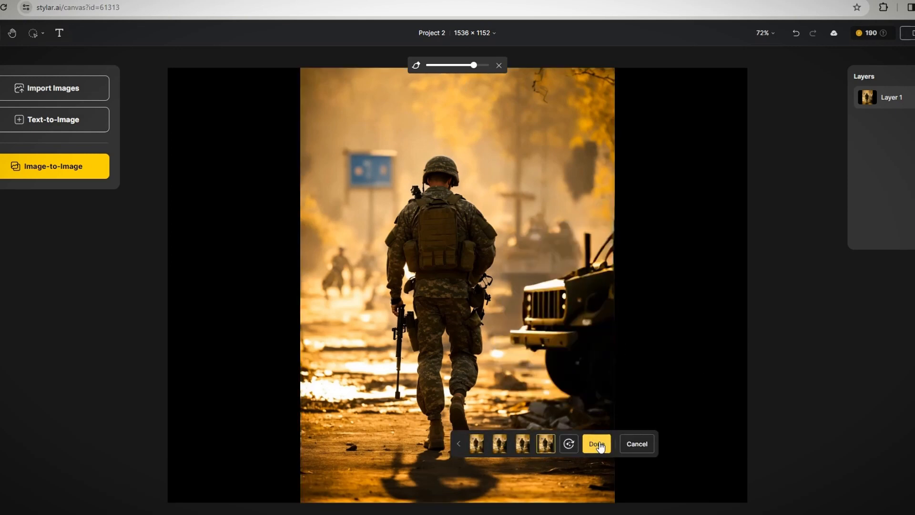
Keep the inserted vehicle and export all four soldier layers as 1x PNG images
left_click(866, 80)
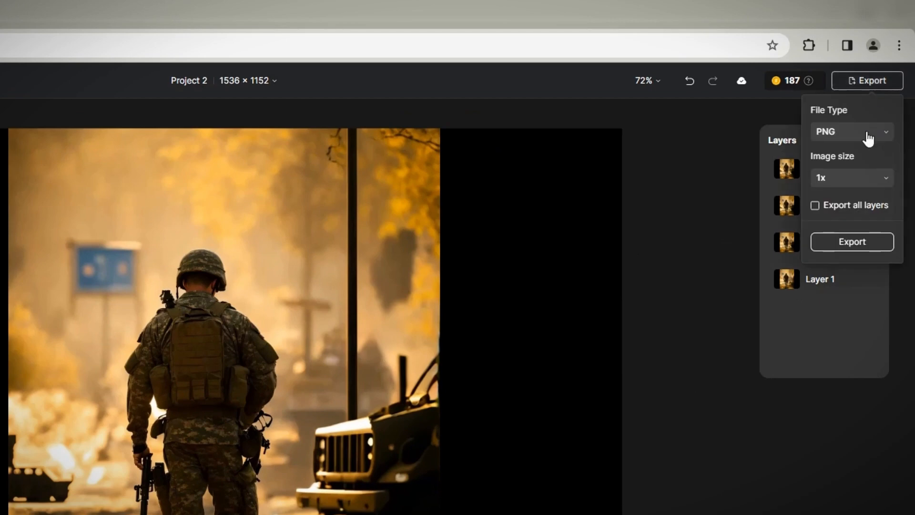
left_click(852, 177)
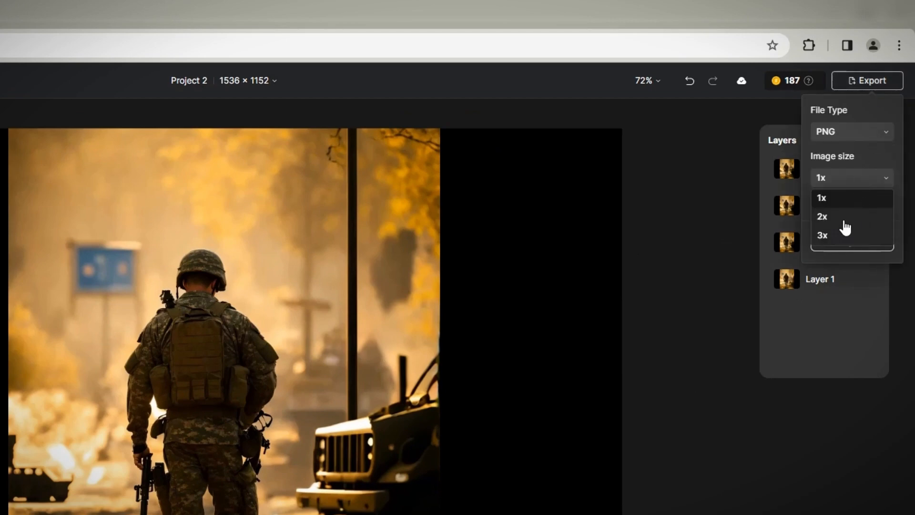
left_click(821, 198)
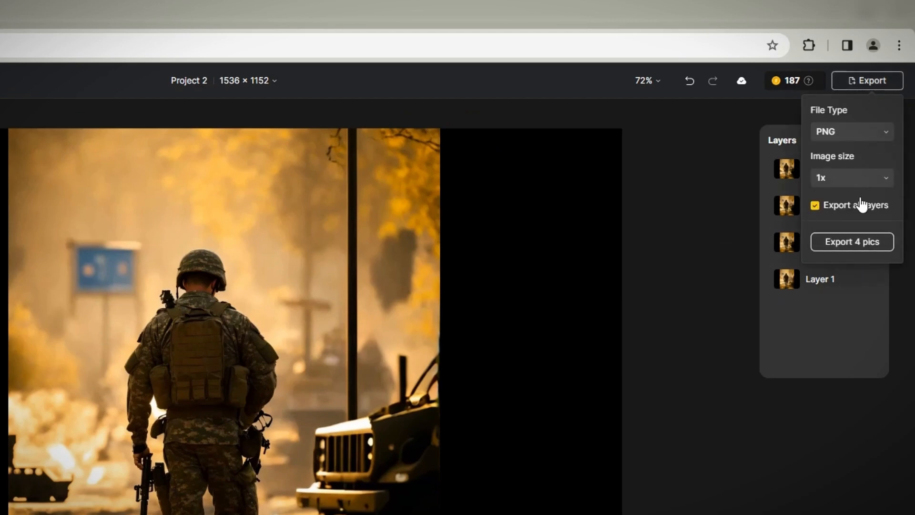
left_click(851, 242)
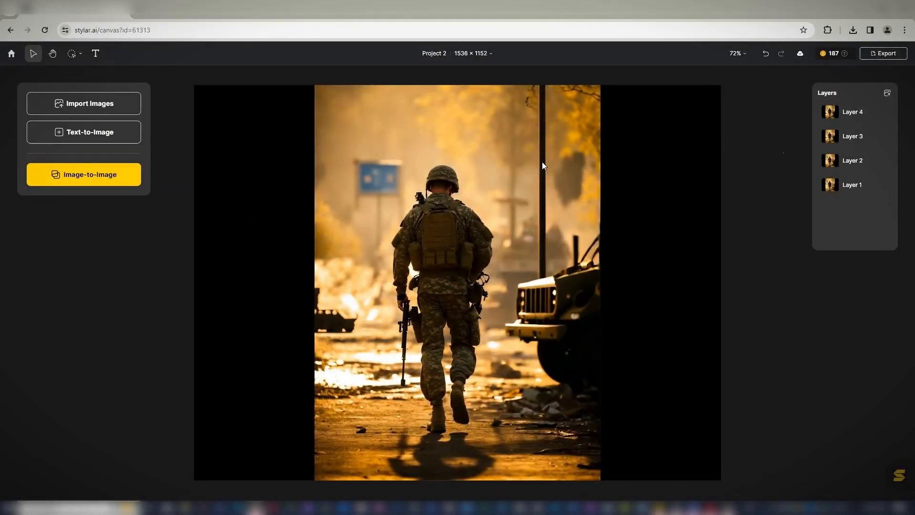
mouse_move(87, 174)
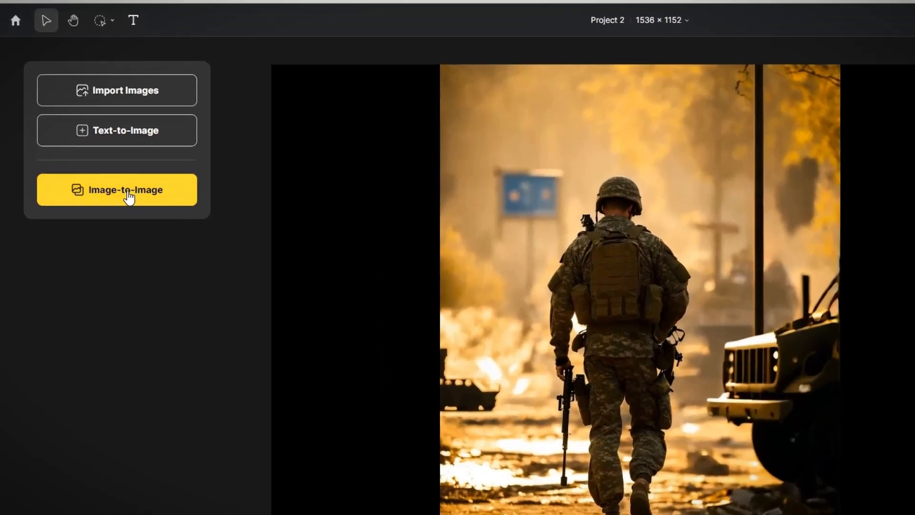
Restyle the soldier photo via Image-to-Image in Into the Future style with a cyberpunk bounty-hunter prompt
left_click(117, 190)
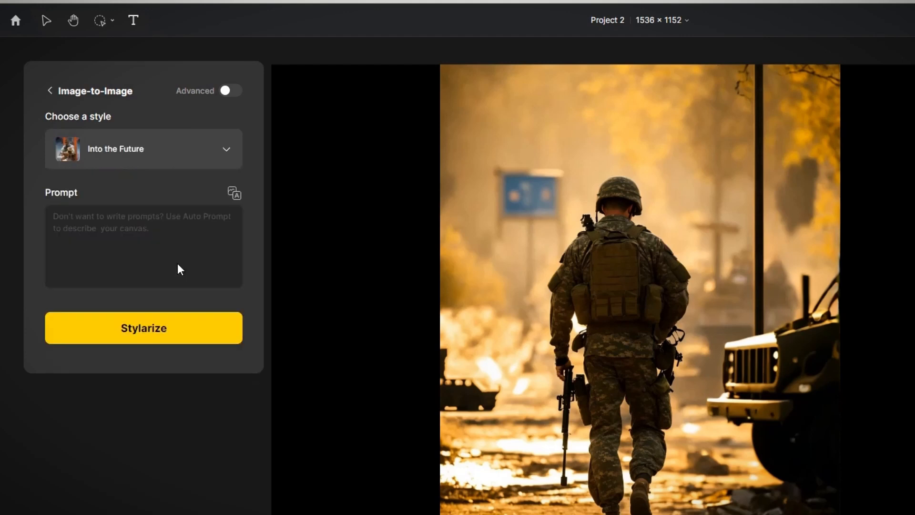
left_click(143, 327)
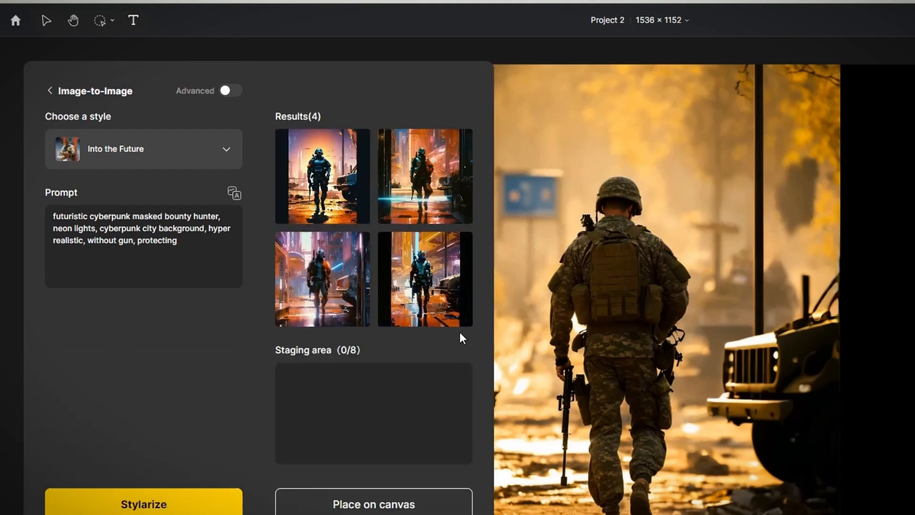
left_click(329, 181)
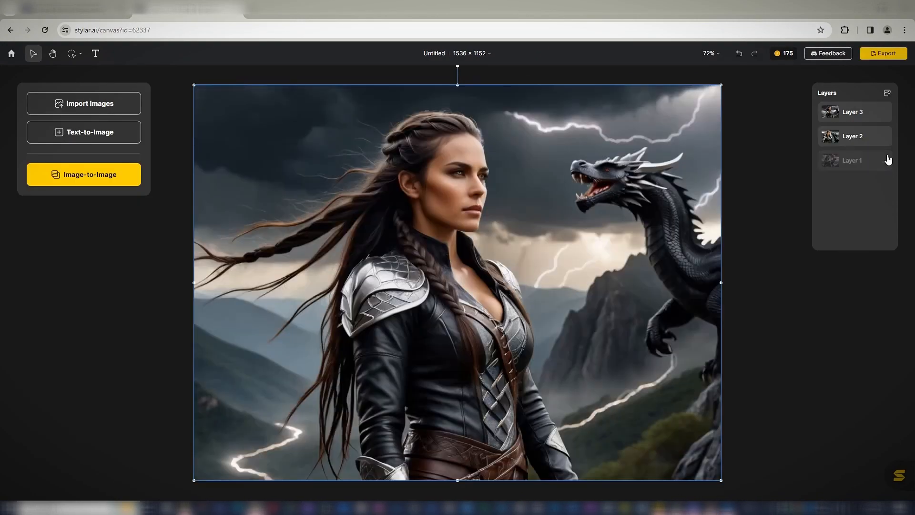
Add preferred neon cyberpunk couple results from the grid to the Staging area
left_click(84, 174)
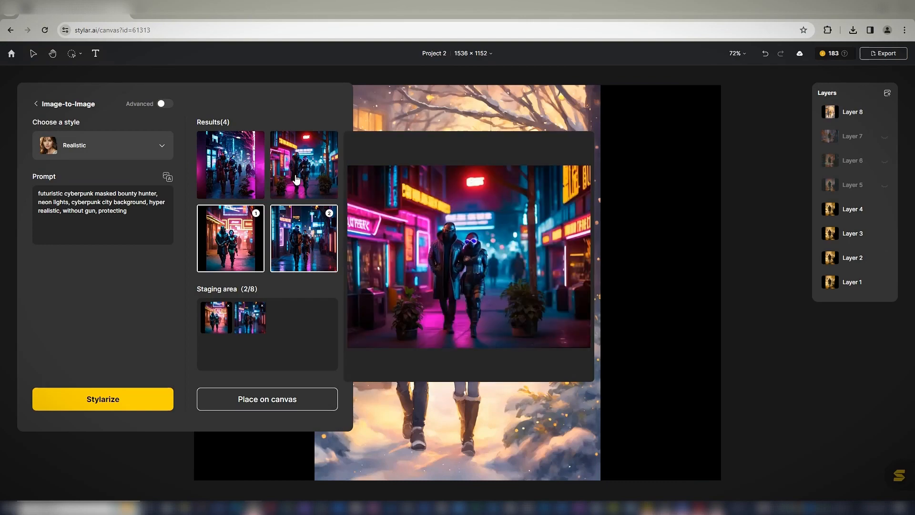
left_click(267, 398)
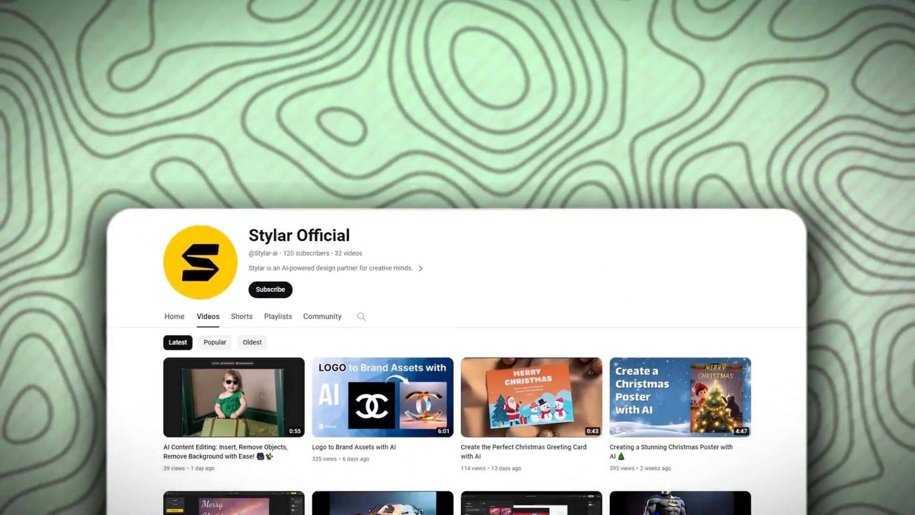
Scroll the Stylar Official channel's Videos list down to its oldest uploads
scroll("down", 3)
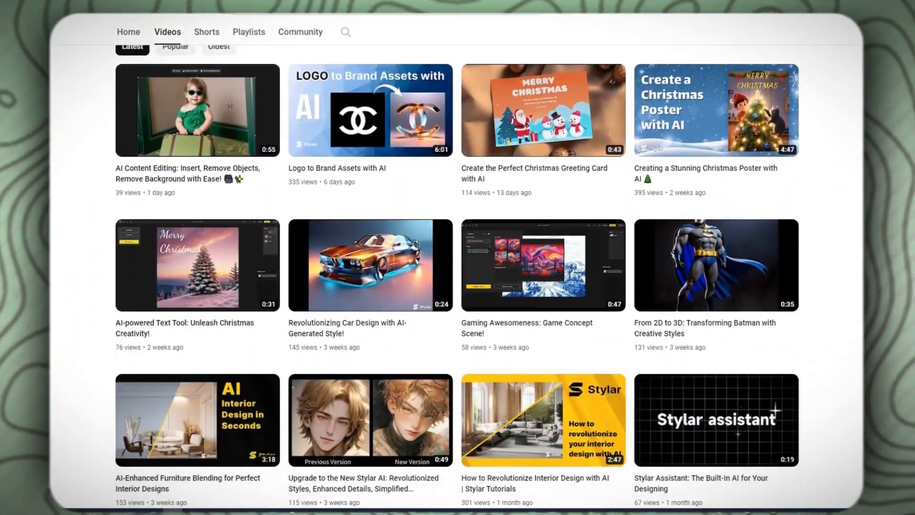
scroll("down", 3)
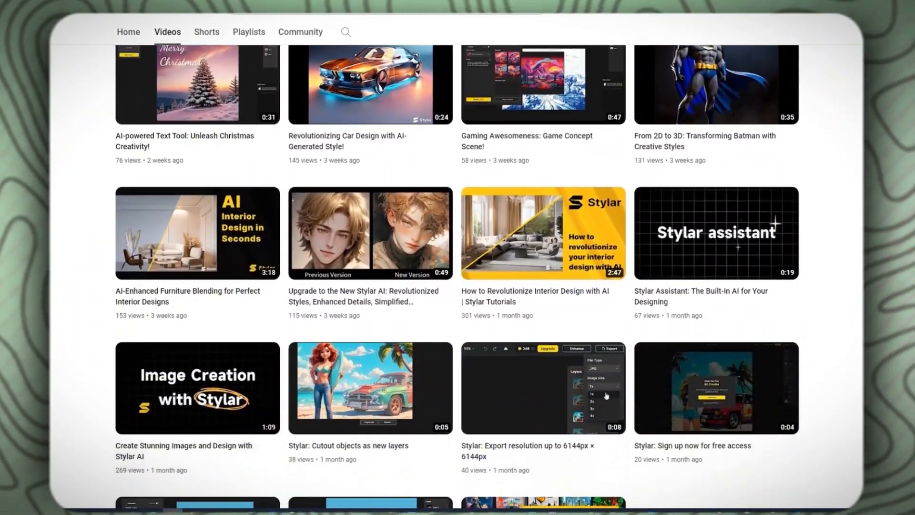
scroll("down", 3)
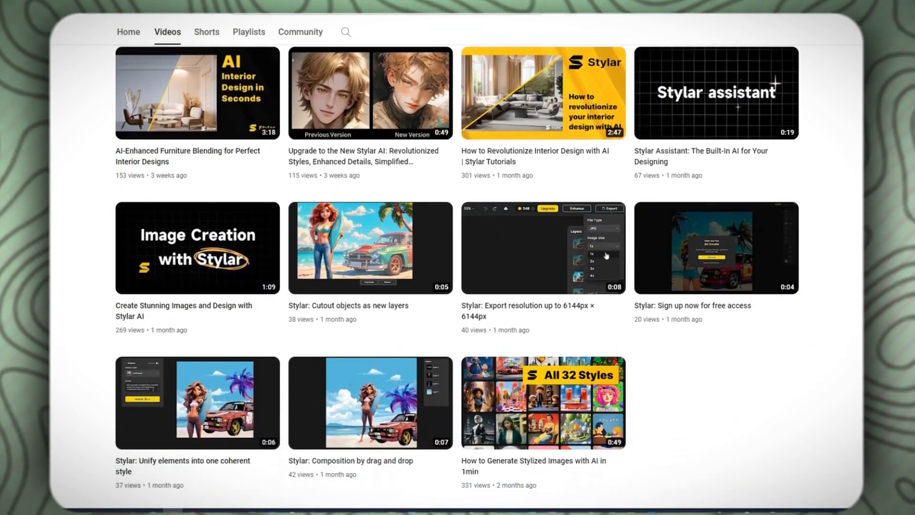
scroll("down", 3)
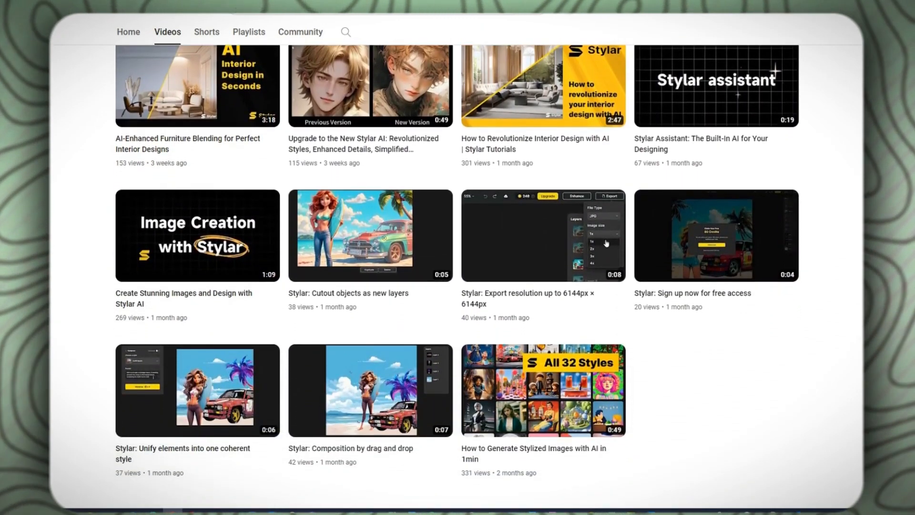